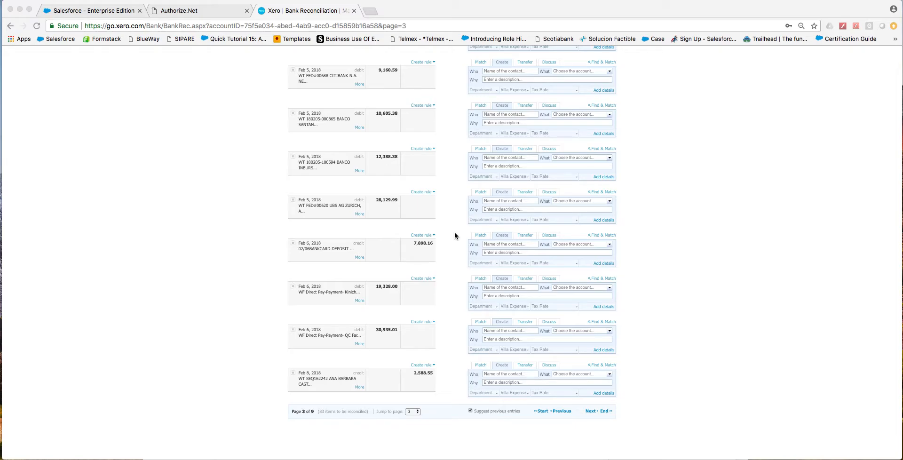
mouse_move(380, 307)
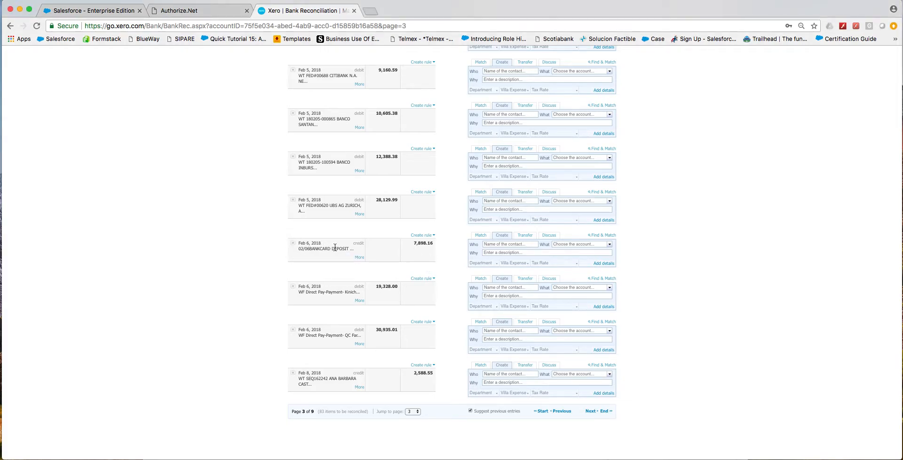
mouse_move(338, 270)
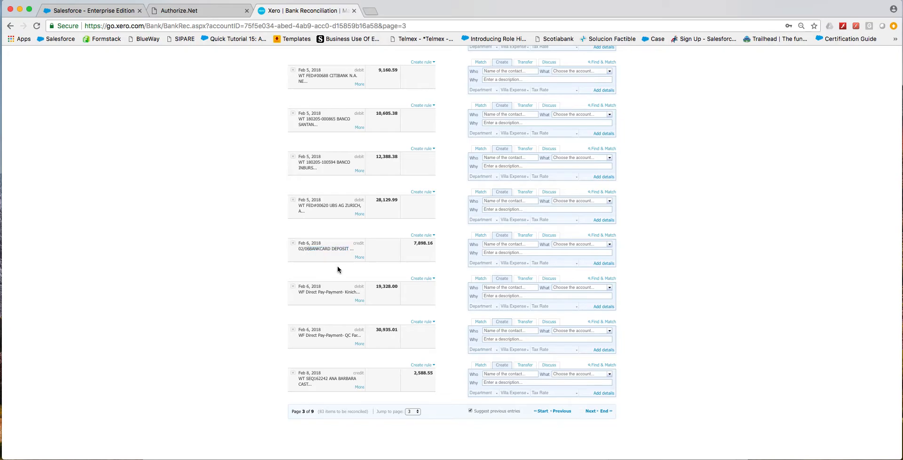
mouse_move(433, 250)
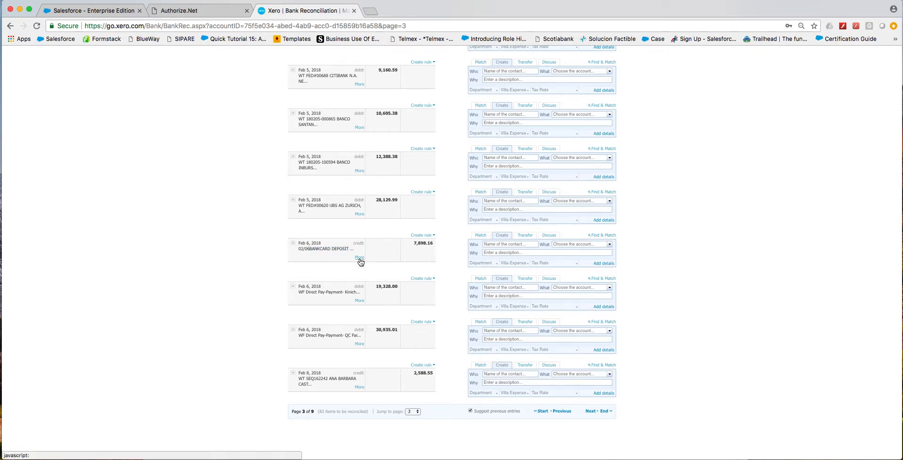
Review the Feb 6 bankcard deposit in Xero, then move to Authorize.Net Transaction Search.
left_click(359, 257)
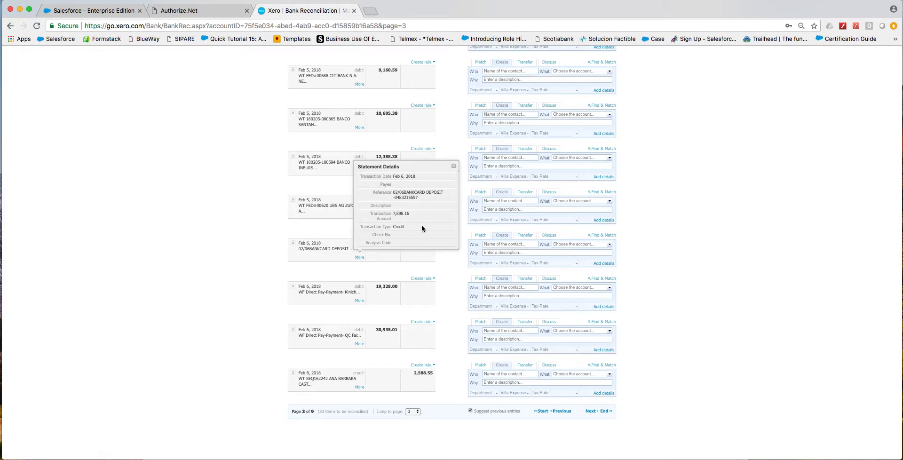
mouse_move(413, 209)
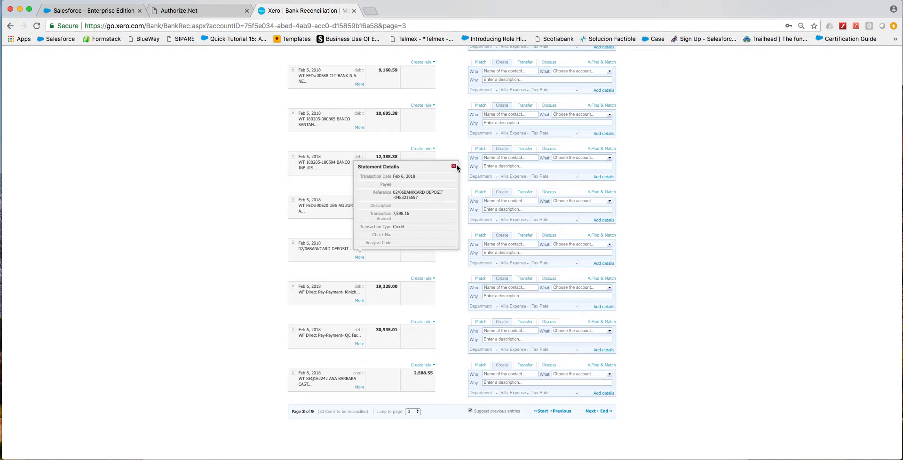
left_click(454, 166)
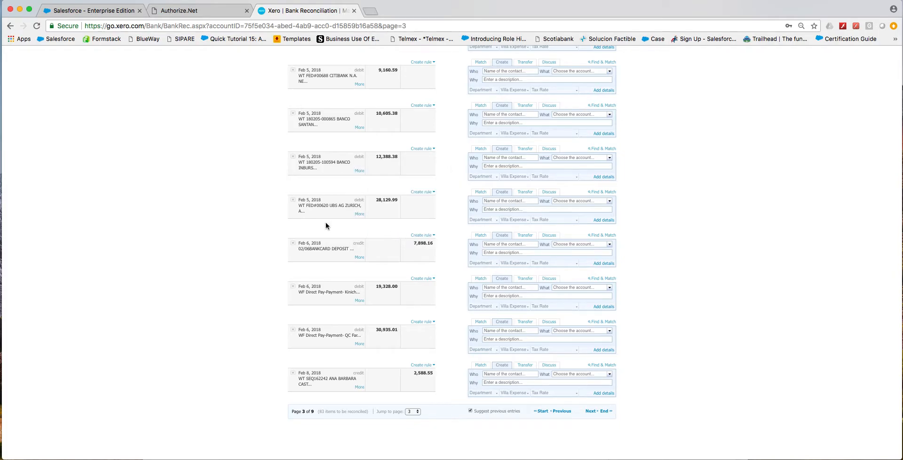
mouse_move(301, 245)
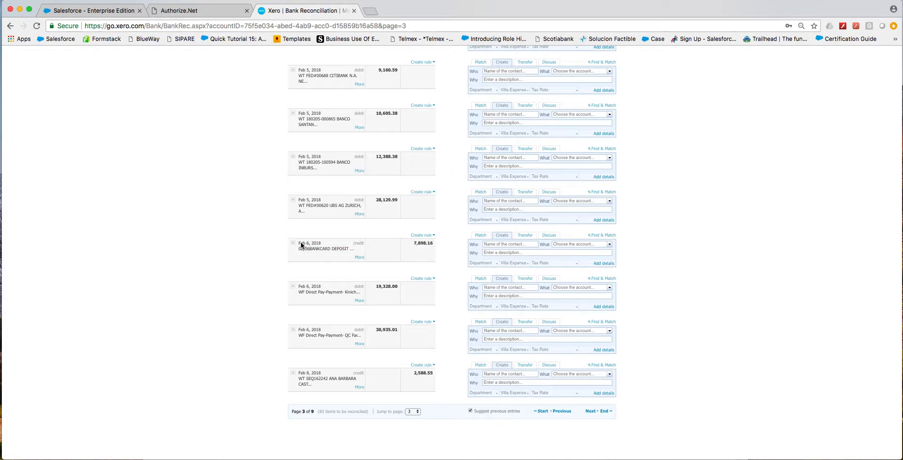
left_click(199, 10)
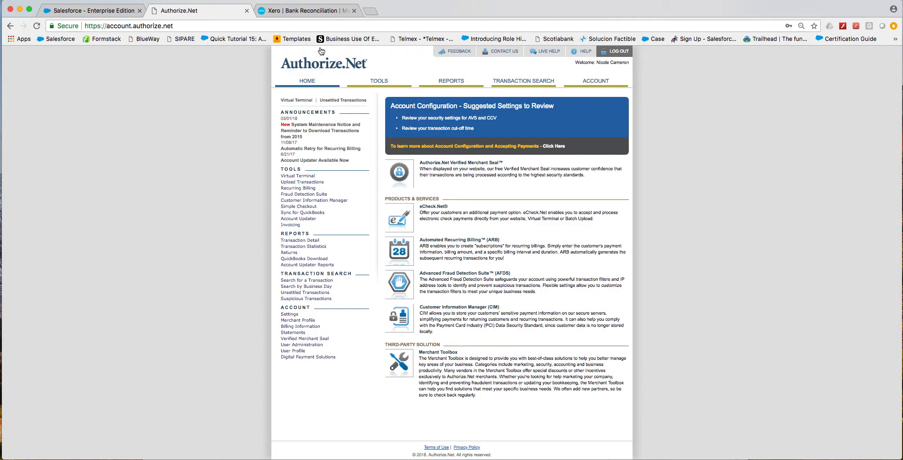
mouse_move(523, 80)
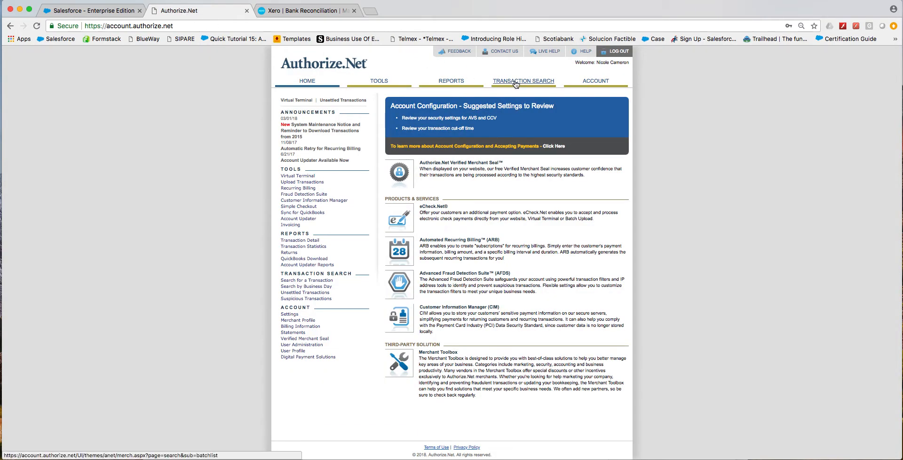
left_click(523, 81)
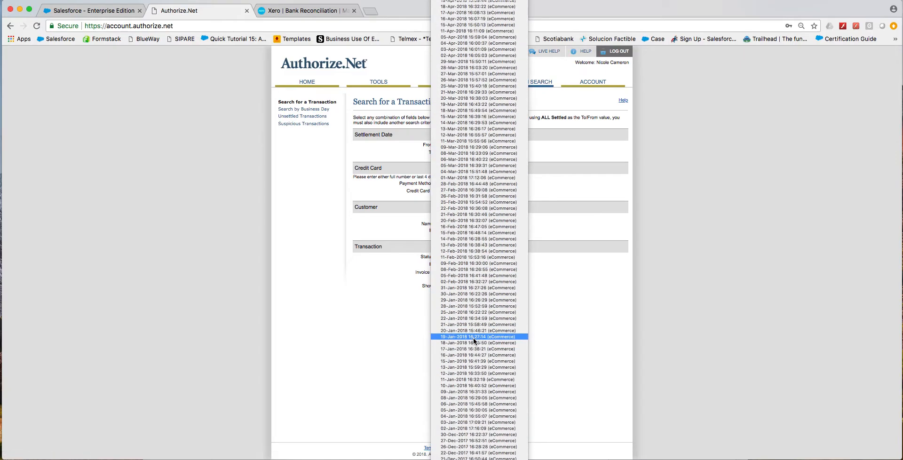
Search transactions settled between the 02-Feb-2018 and 12-Feb-2018 settlement batches.
left_click(478, 293)
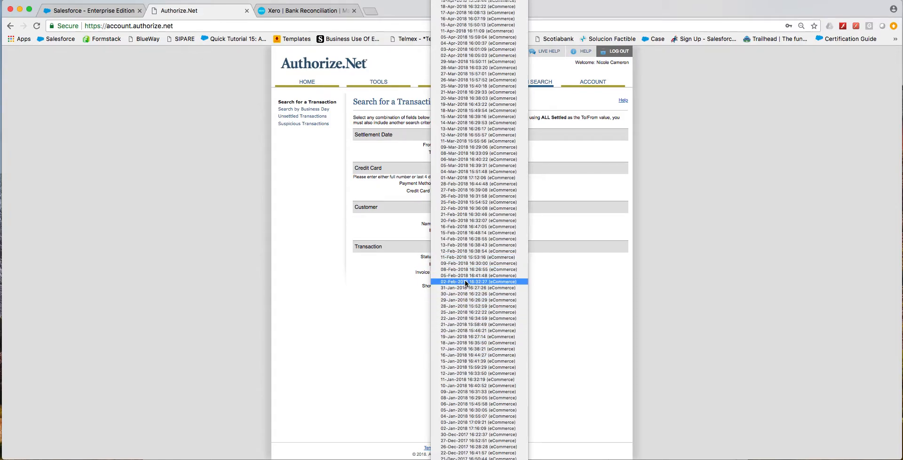
left_click(478, 281)
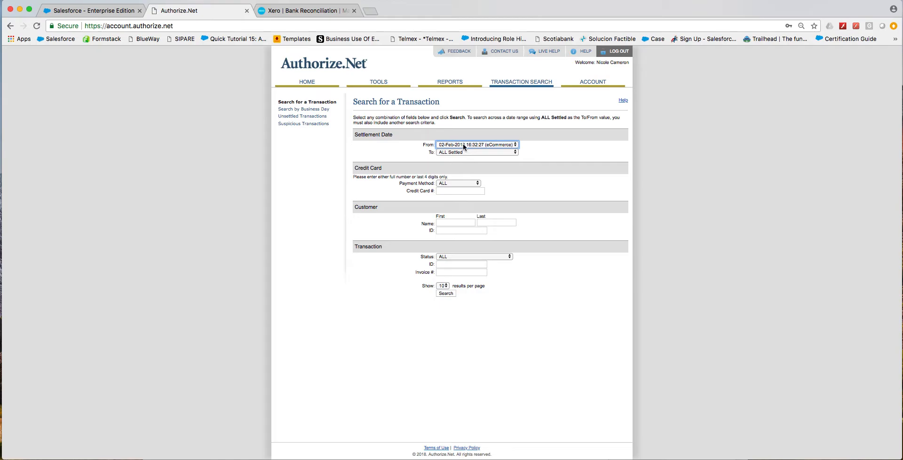
left_click(475, 145)
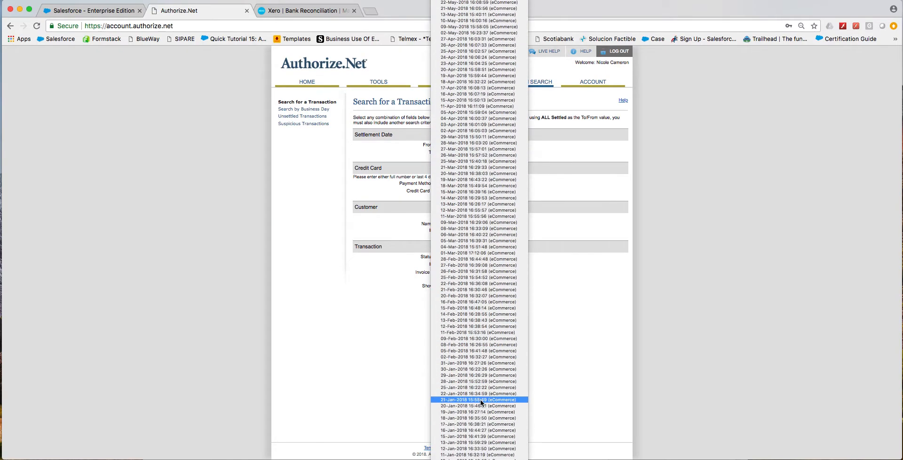
left_click(479, 339)
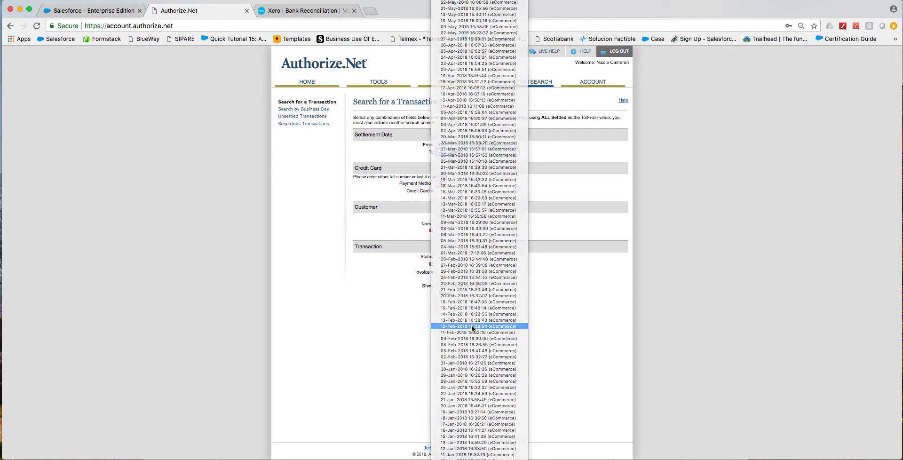
left_click(477, 326)
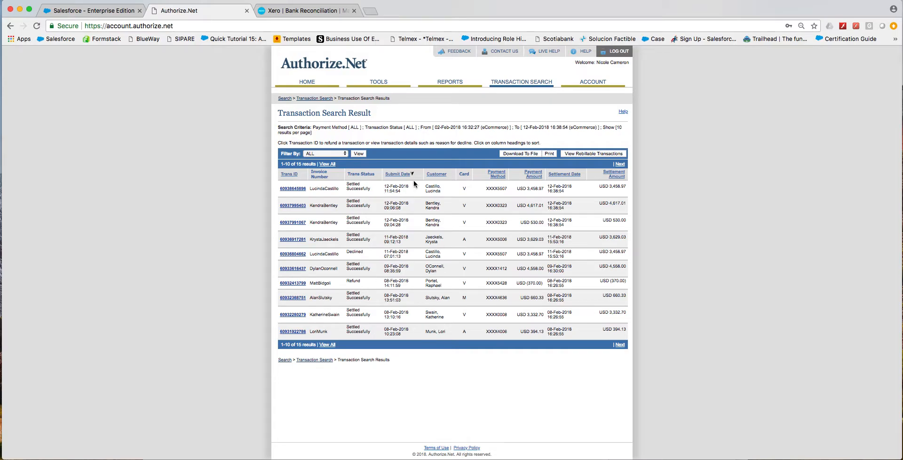
After a glance at the Xero reconciliation, list all 15 results on one Authorize.Net page.
left_click(307, 11)
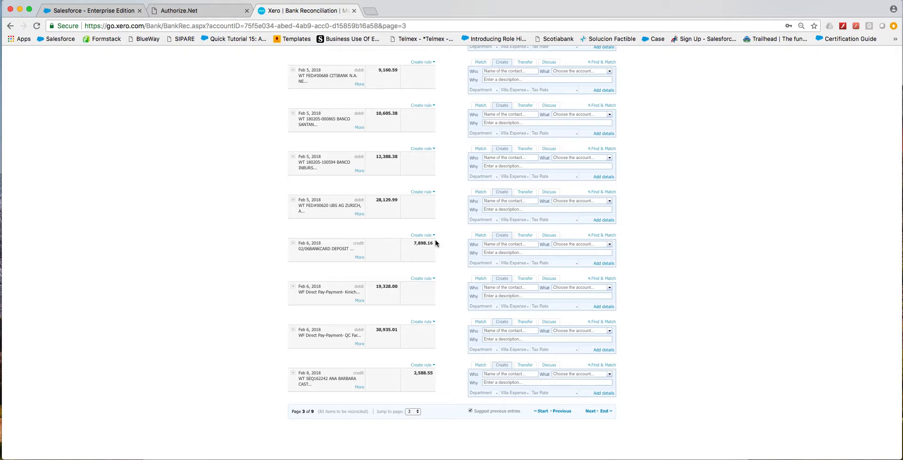
mouse_move(181, 22)
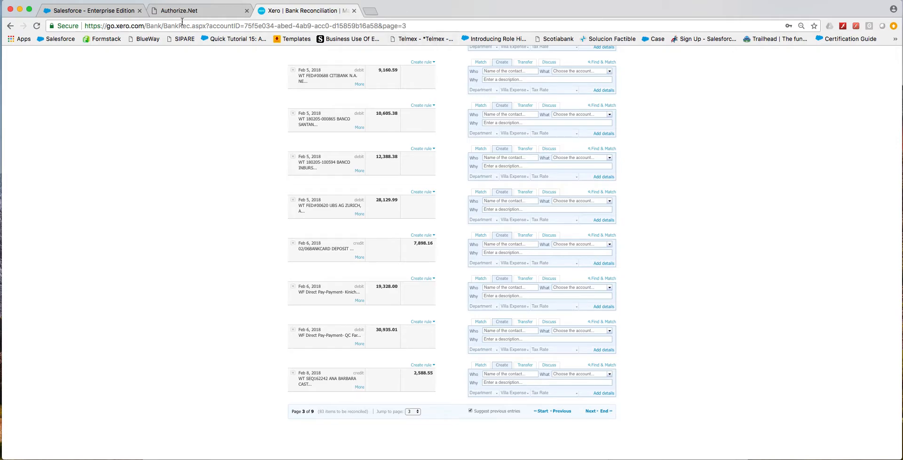
left_click(177, 10)
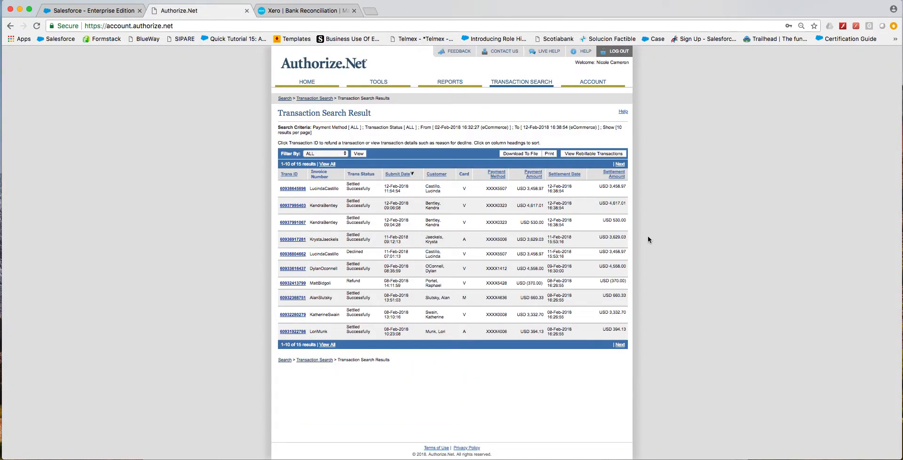
mouse_move(512, 151)
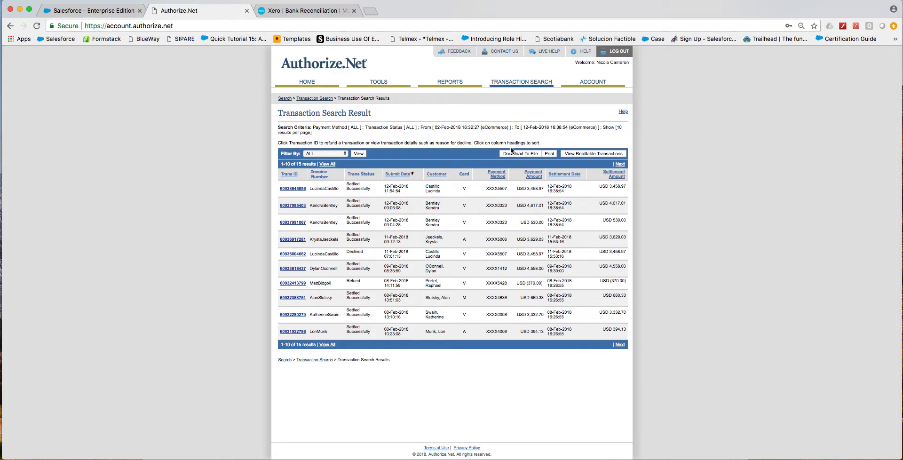
mouse_move(538, 168)
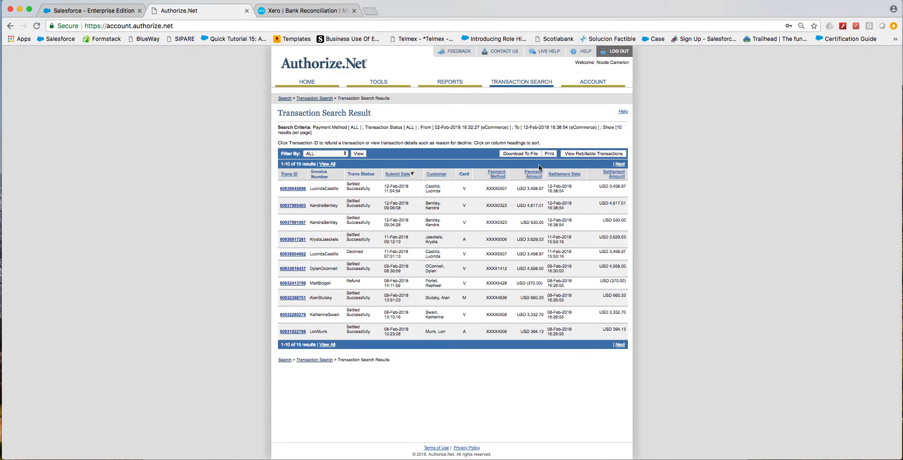
left_click(325, 154)
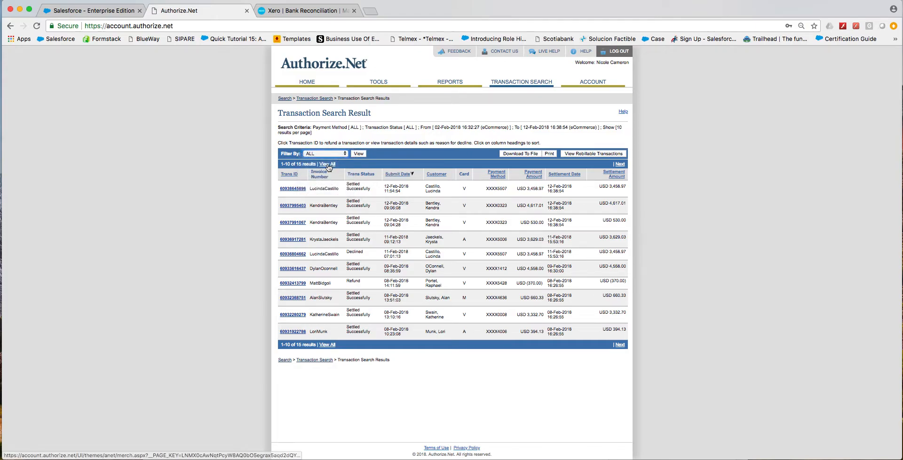
left_click(328, 163)
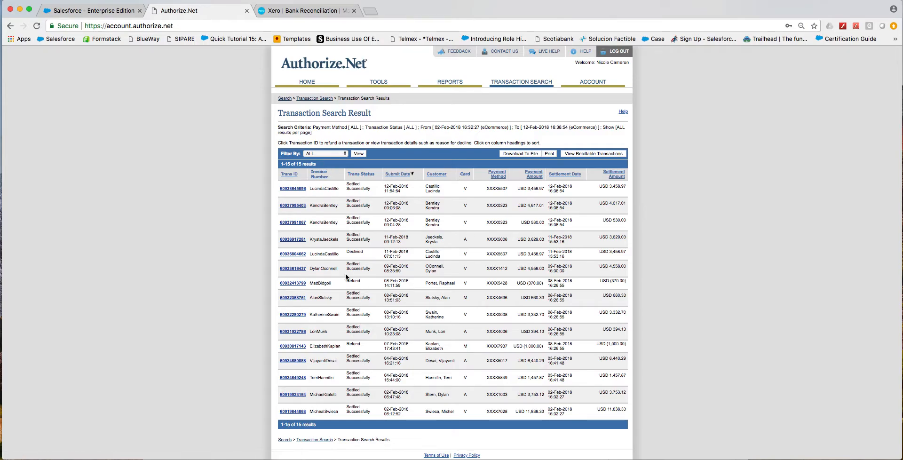
mouse_move(521, 155)
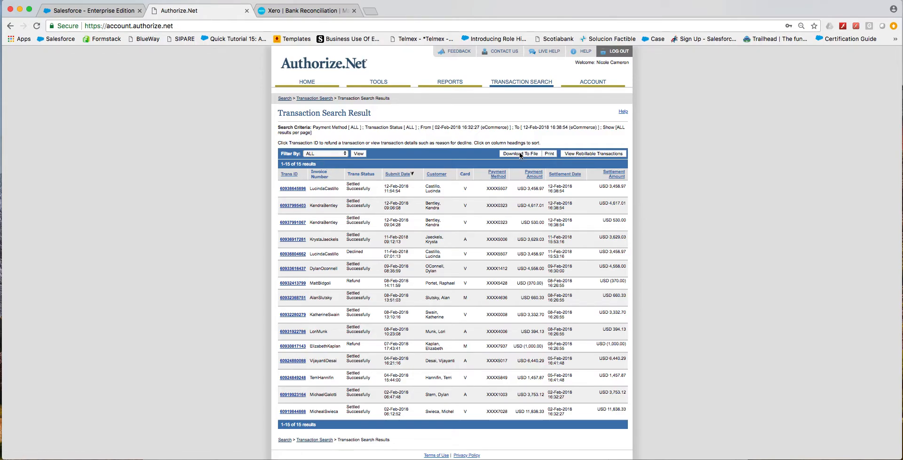
Choose the Standard with Card Code / Tab Delimited download file type for the results.
left_click(520, 153)
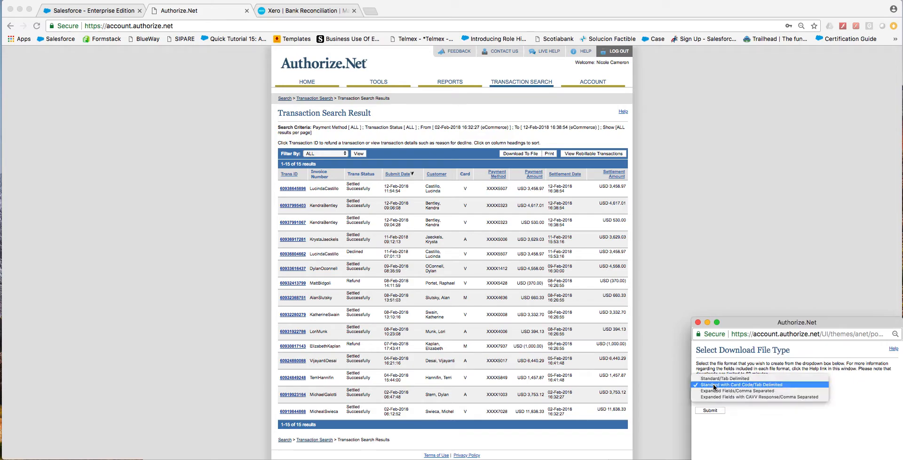
left_click(758, 383)
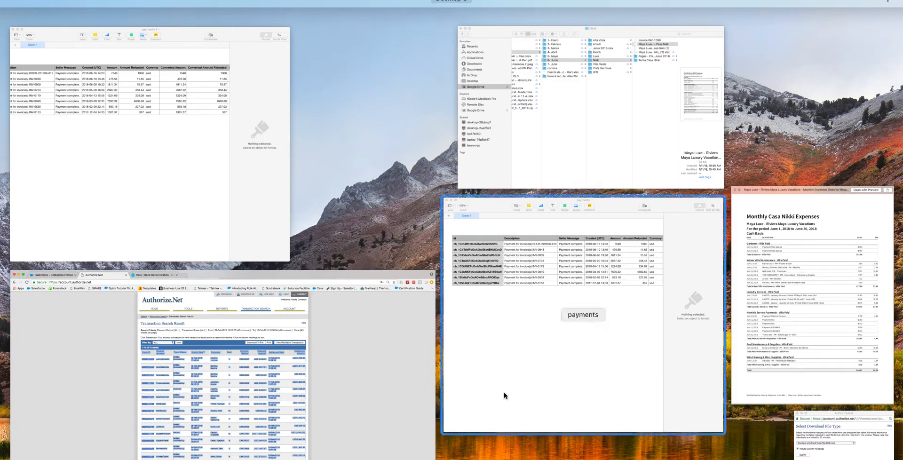
Paste the 15 transactions into a new Excel workbook and widen the Settlement Amount column.
left_click(583, 315)
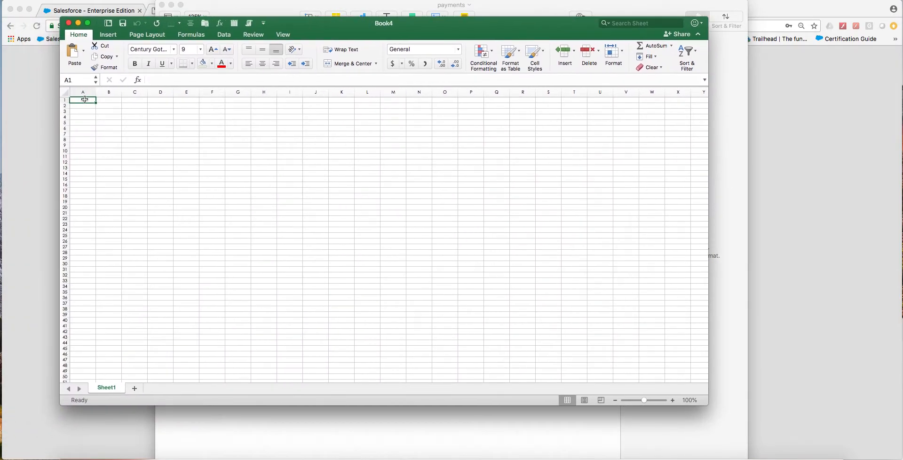
mouse_move(128, 134)
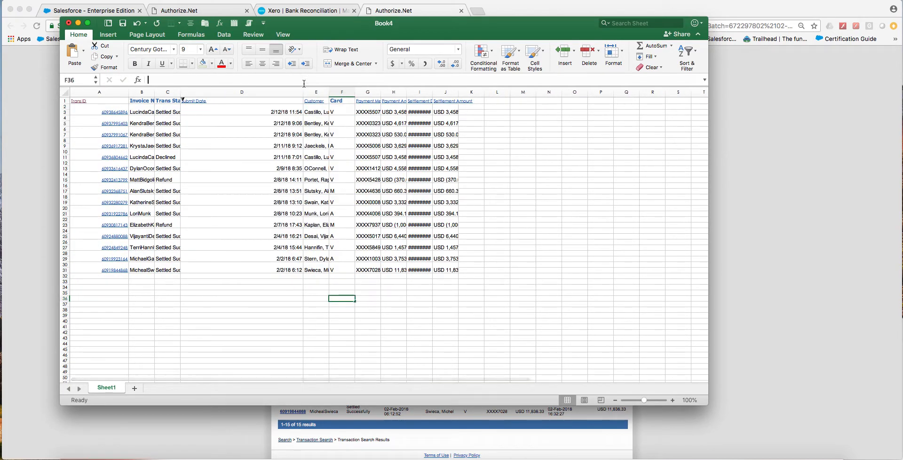
left_click(242, 269)
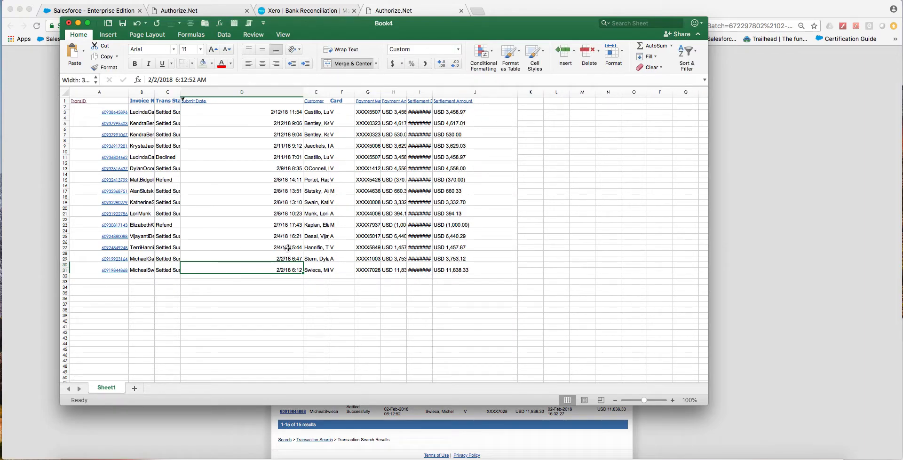
left_click(242, 225)
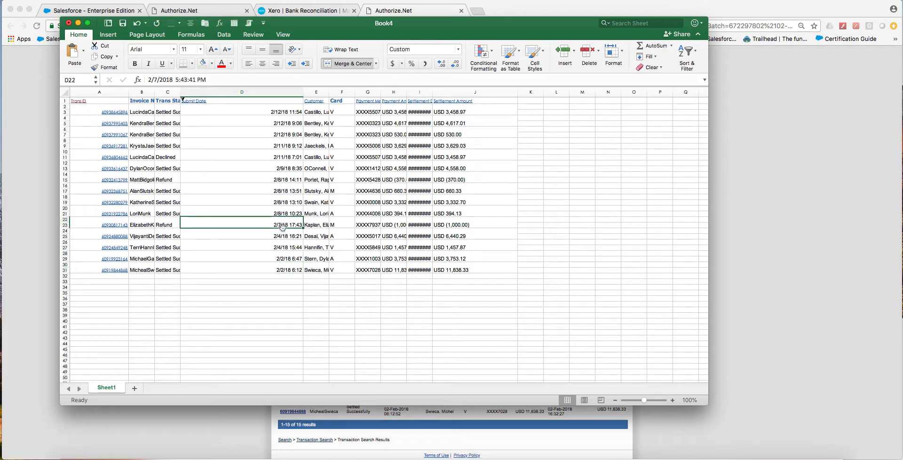
left_click(474, 235)
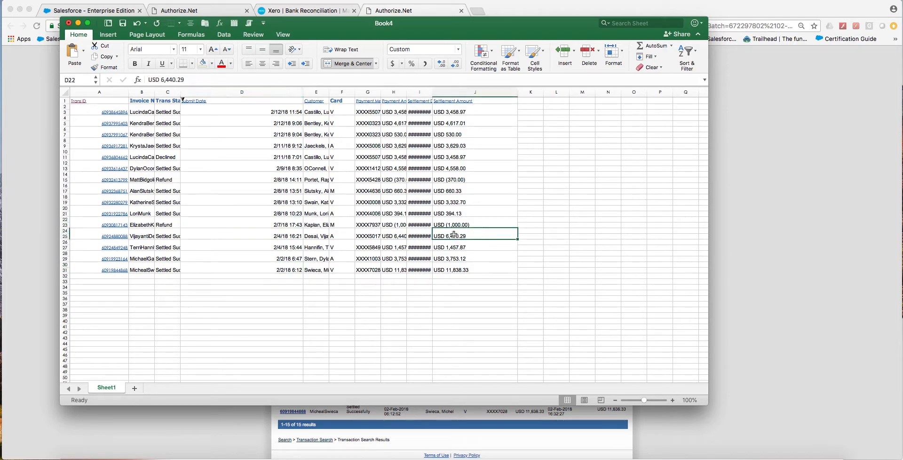
Enter the February 4 amounts 6440.29 and 1457.87 as numbers summing to 7898.16, and check the customer.
left_click(474, 248)
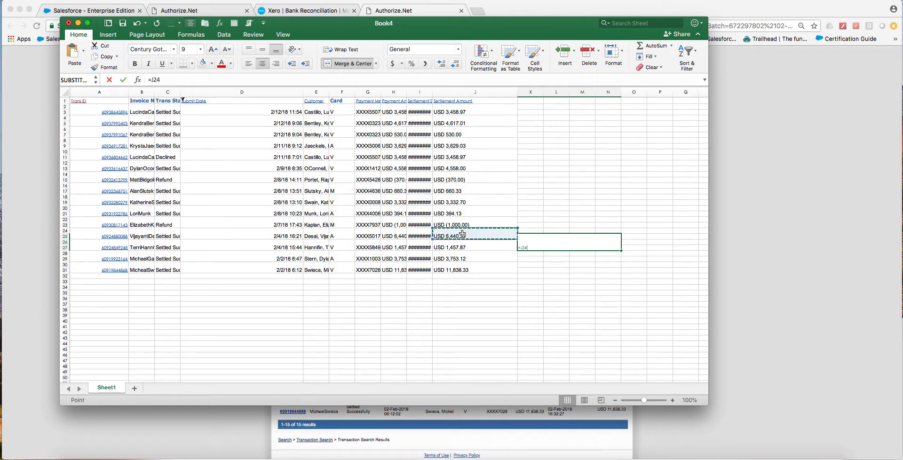
left_click(474, 248)
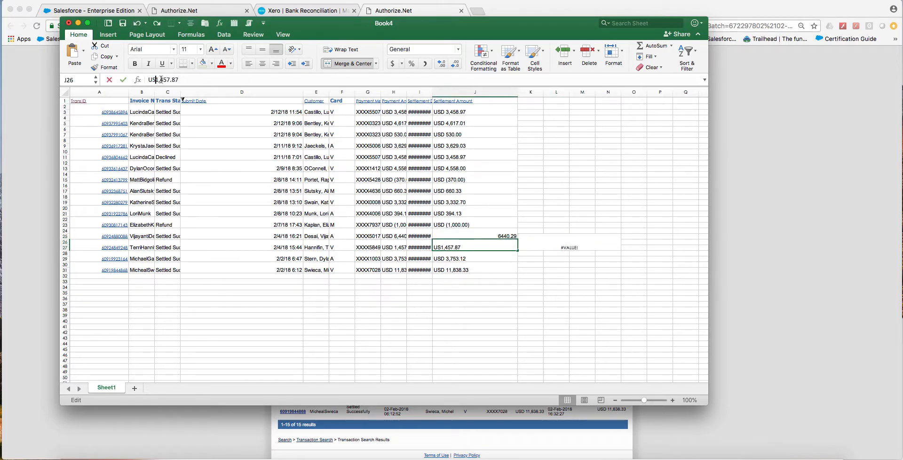
type("1457.87")
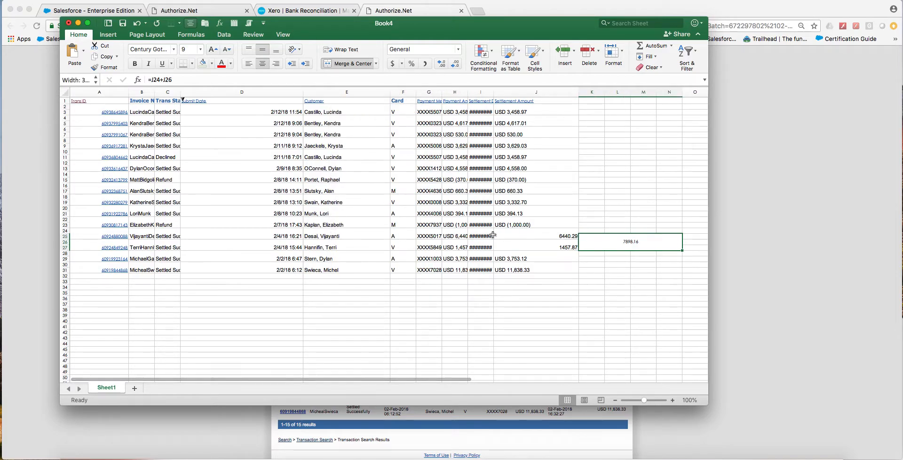
left_click(346, 248)
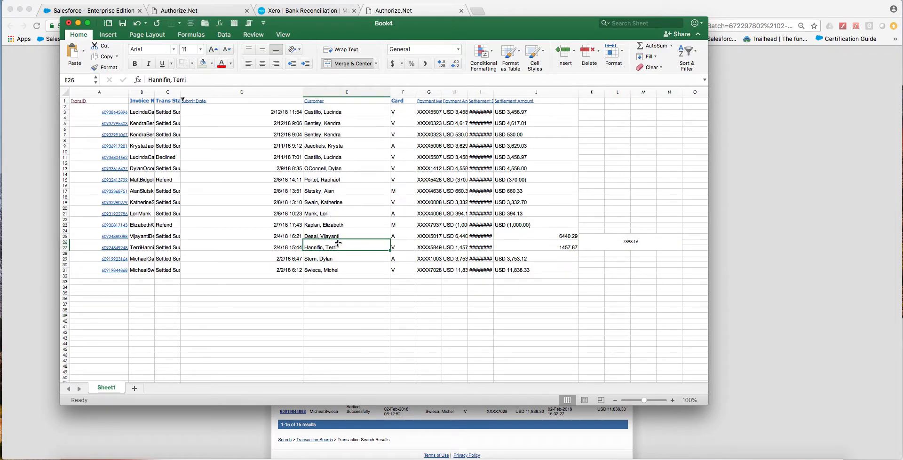
left_click(346, 235)
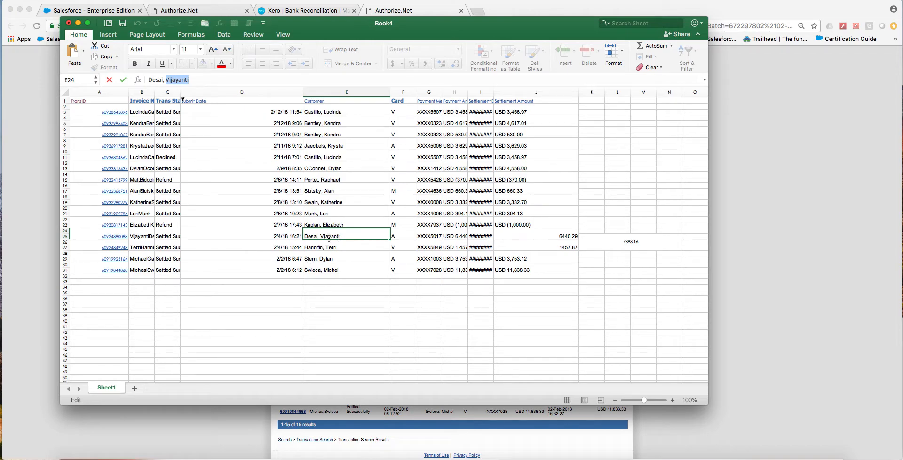
mouse_move(322, 225)
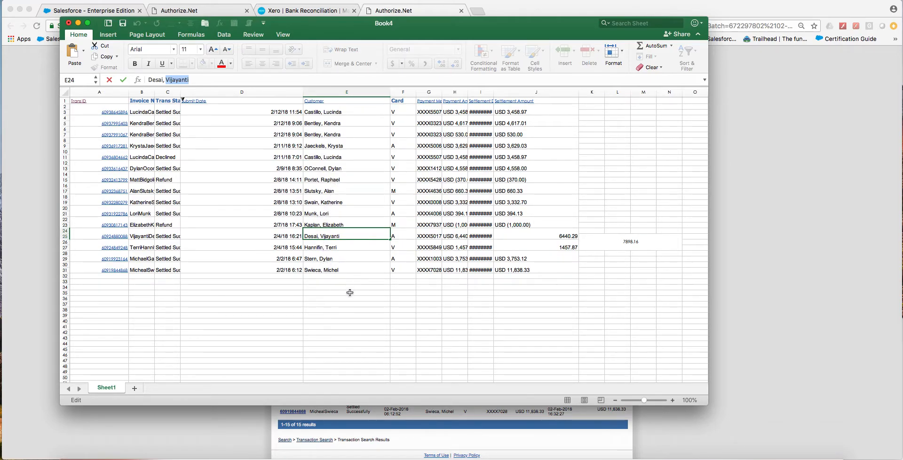
mouse_move(223, 327)
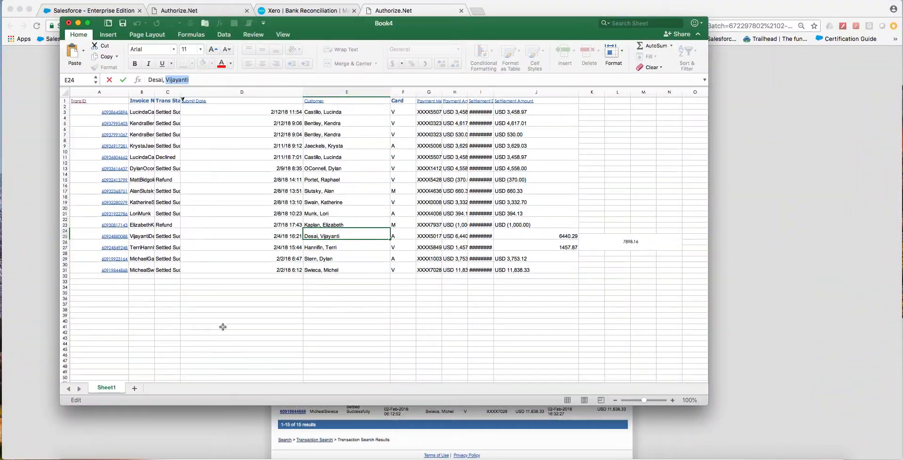
mouse_move(219, 213)
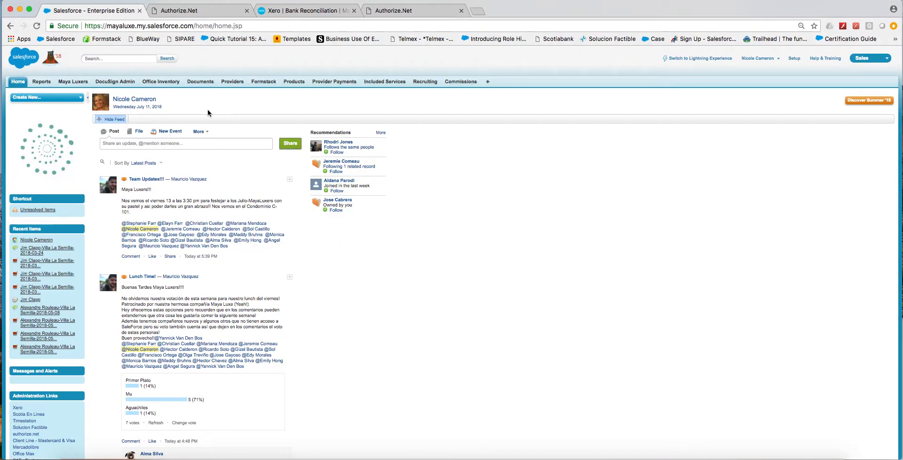
type("Vijayanti")
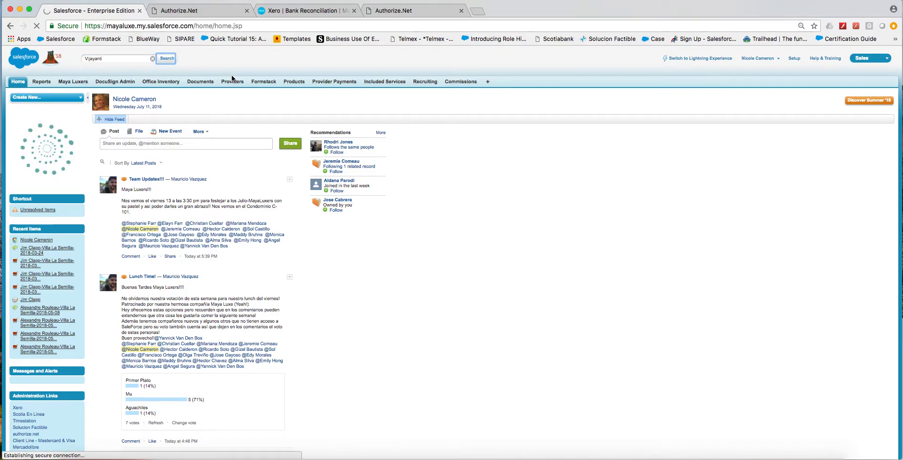
left_click(166, 58)
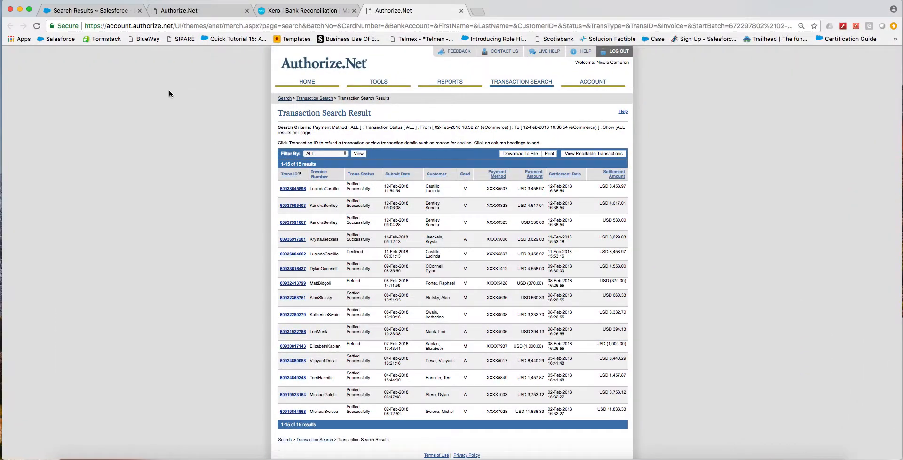
left_click(87, 11)
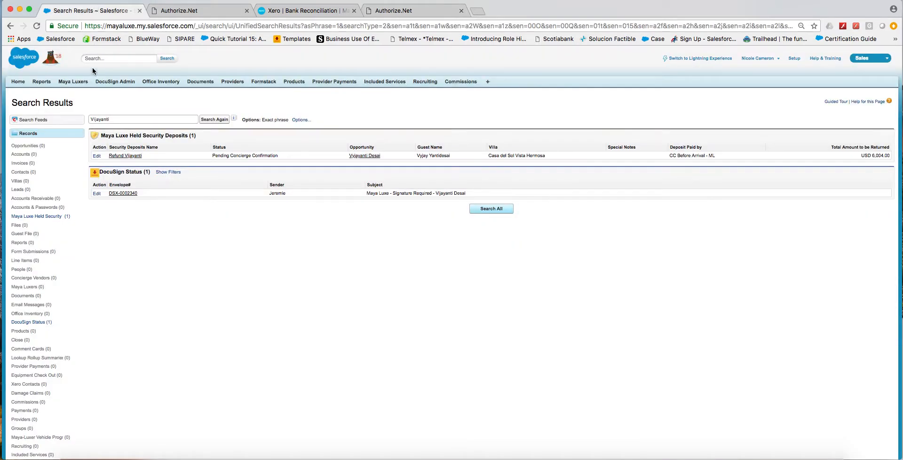
type("Desai")
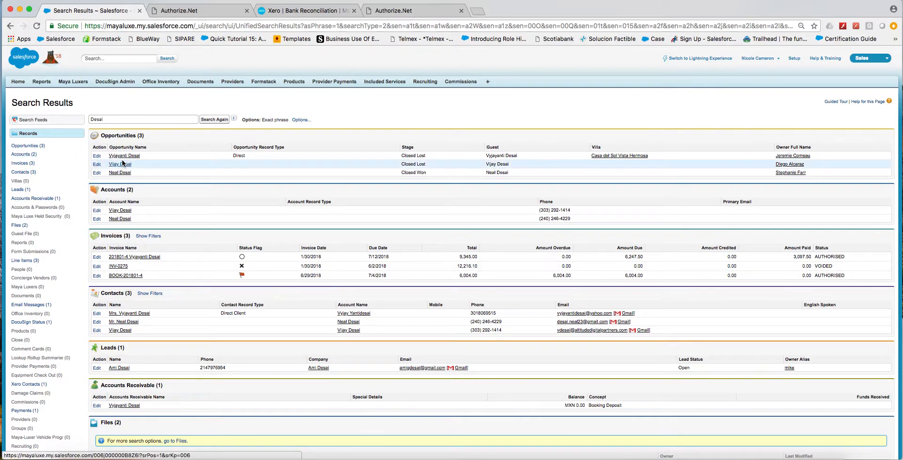
Open the guest's booking opportunity and scroll to its Maya Luxe - Booking Invoice file.
left_click(123, 155)
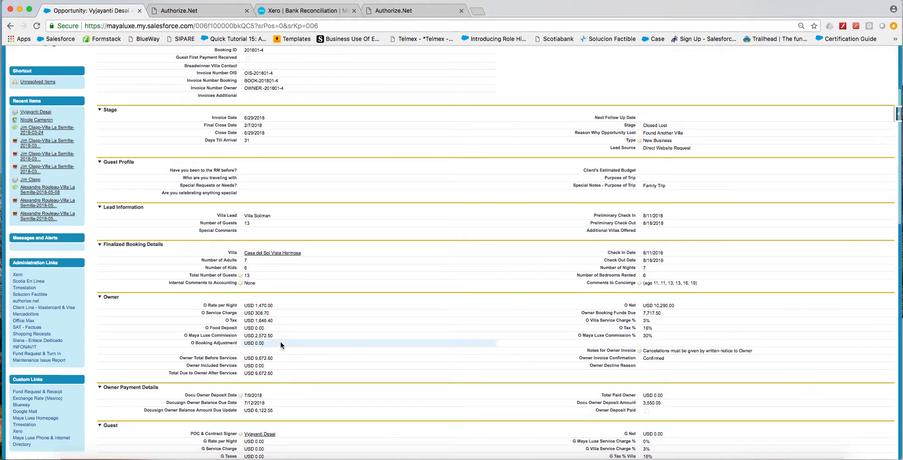
scroll("down", 3)
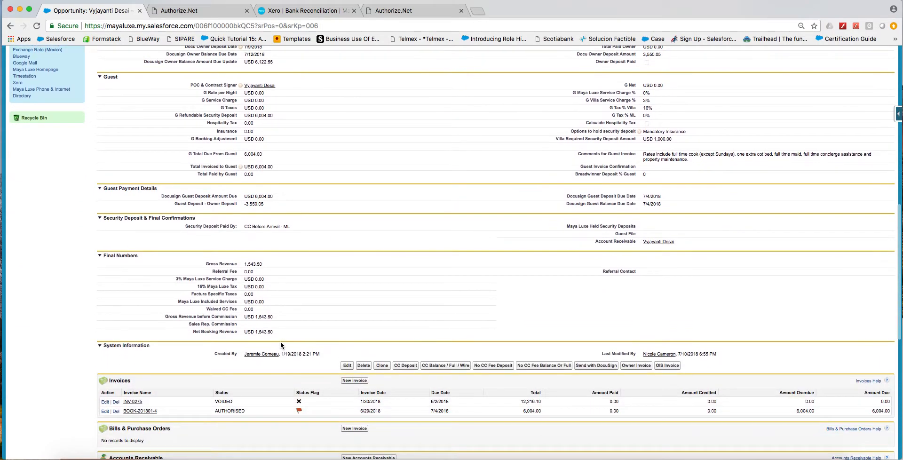
scroll("down", 3)
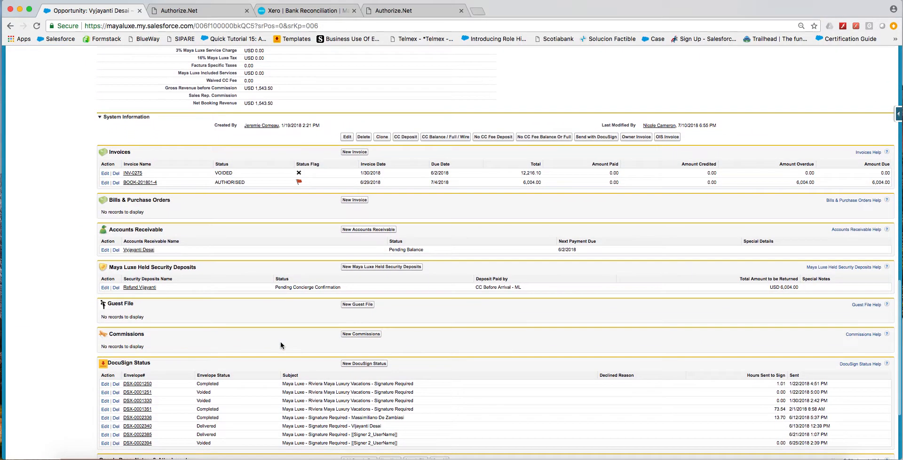
scroll("down", 3)
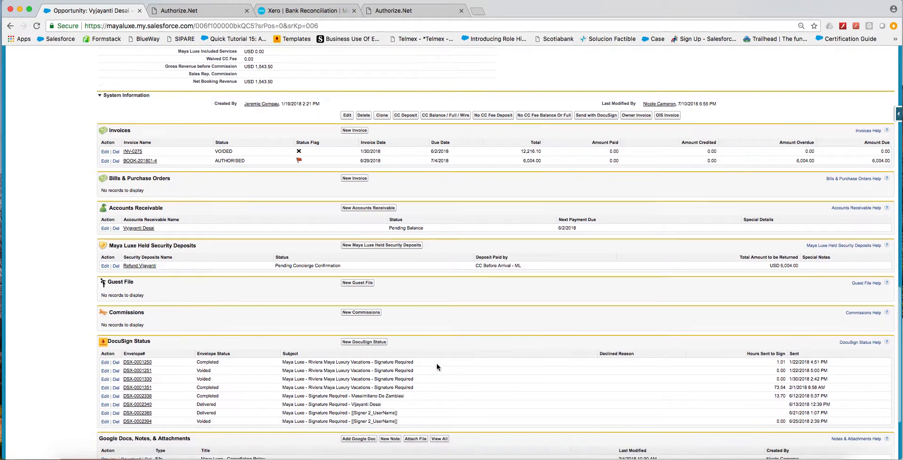
scroll("down", 3)
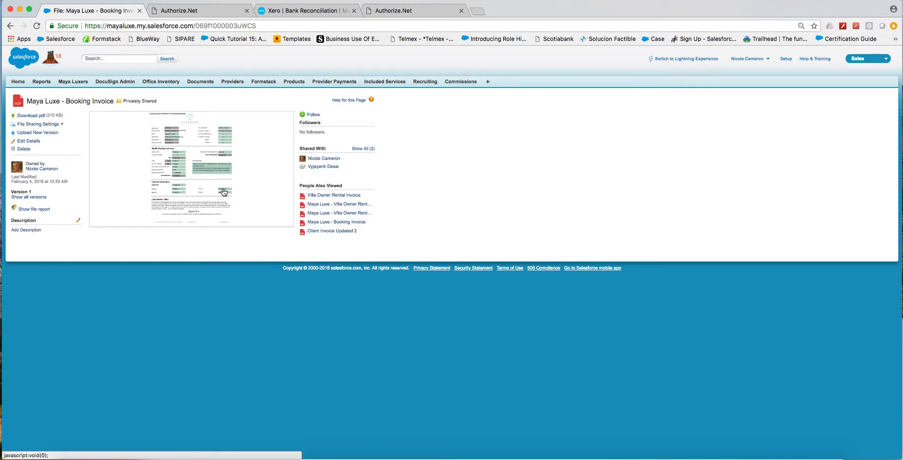
Preview the booking invoice showing final due 12,880.58 and deposit 6,440.29.
left_click(192, 167)
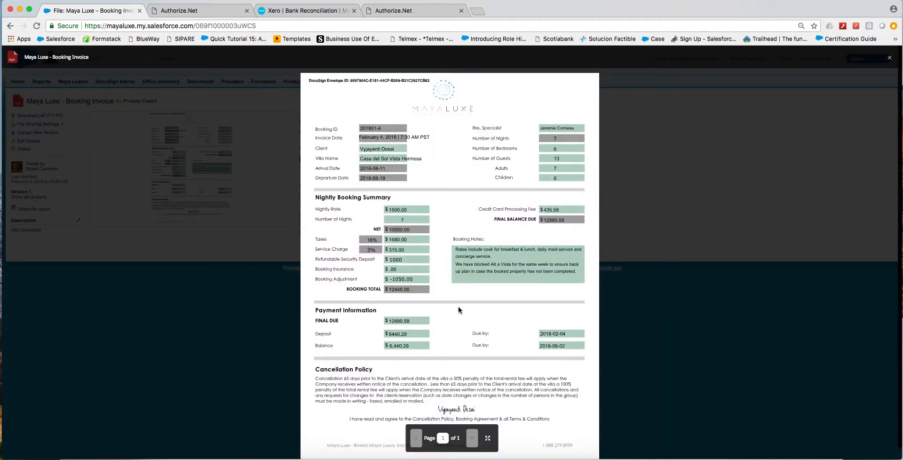
mouse_move(404, 340)
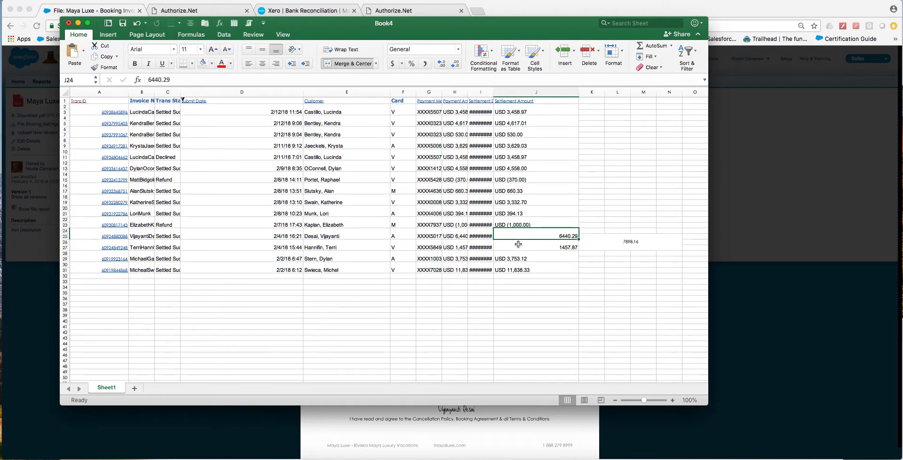
Check the 6440.29, 1,000.00 refund and 660.33 amounts in Excel against the invoice.
left_click(535, 247)
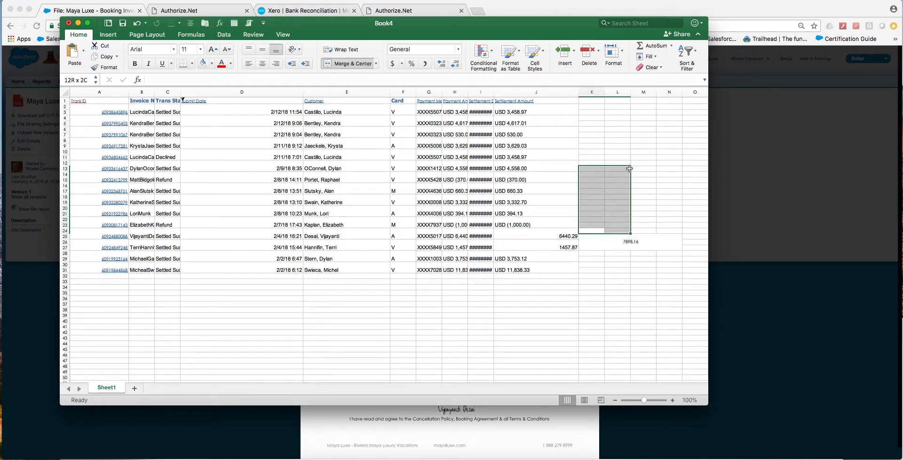
left_click(534, 225)
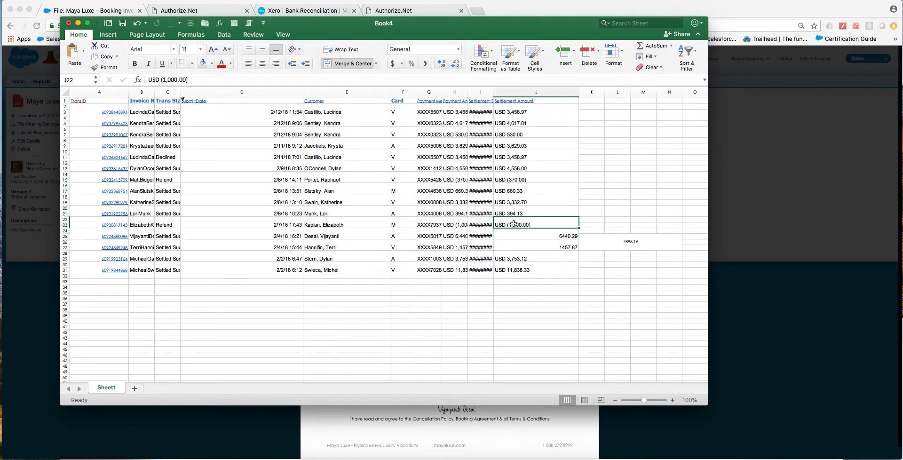
left_click(536, 191)
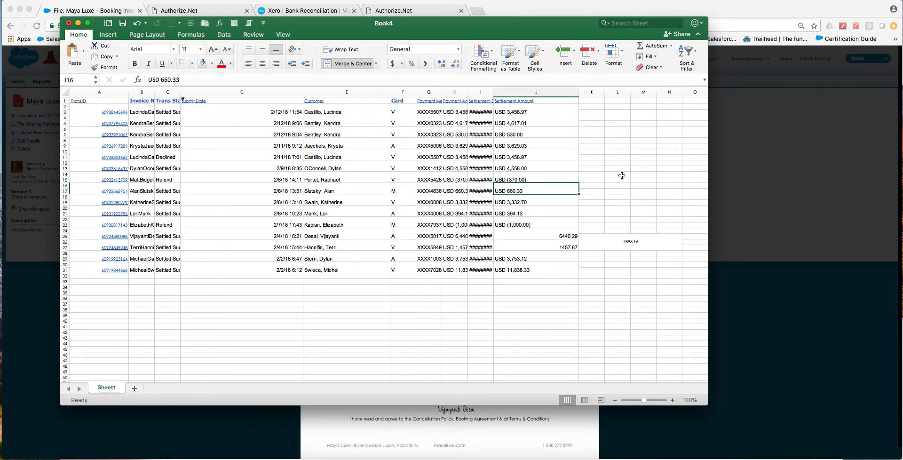
mouse_move(623, 189)
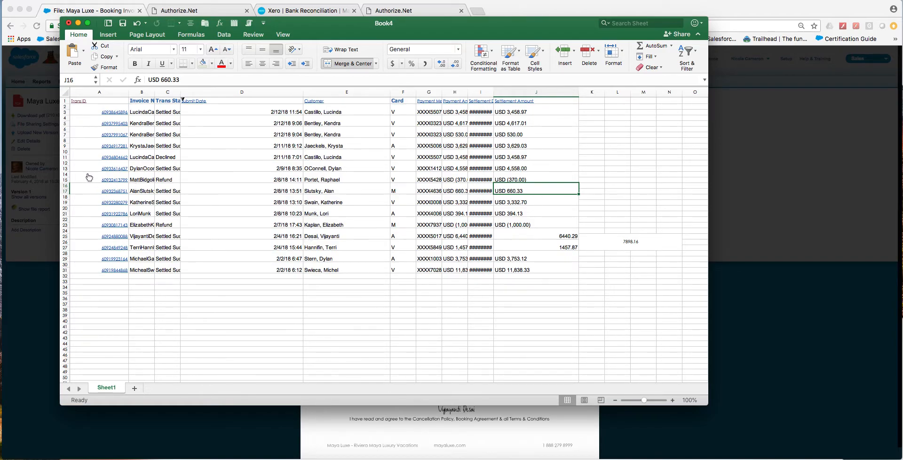
left_click_drag(99, 178, 559, 225)
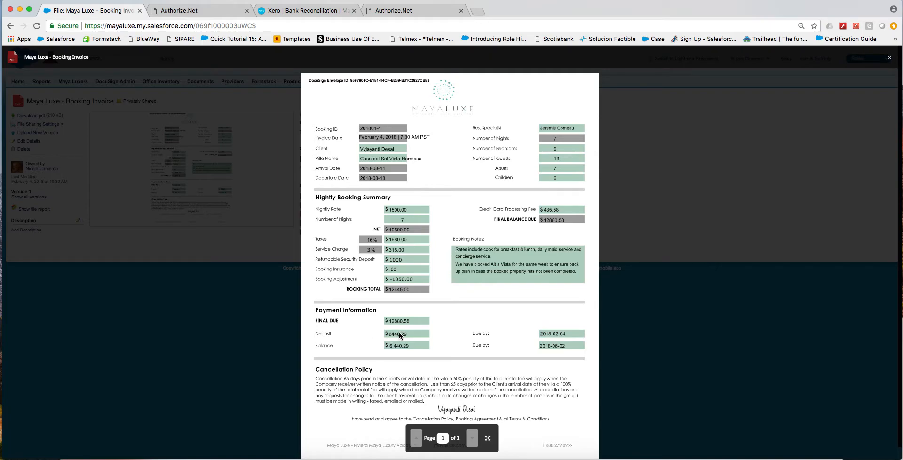
mouse_move(540, 216)
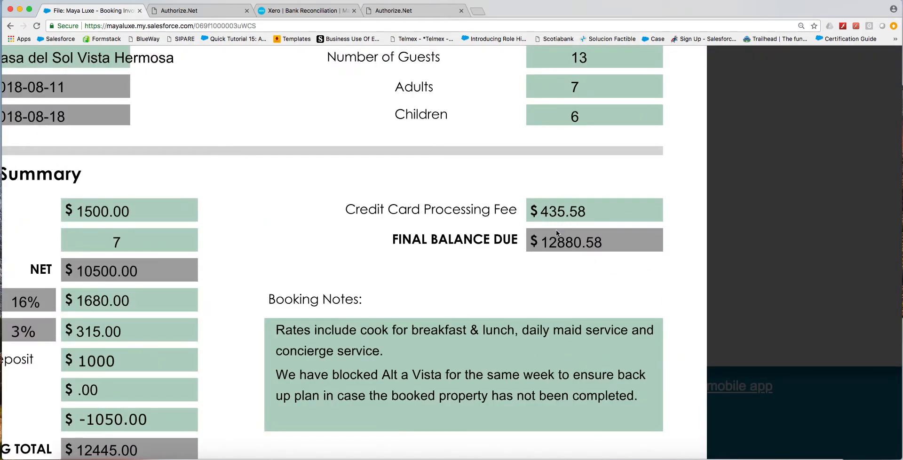
mouse_move(505, 236)
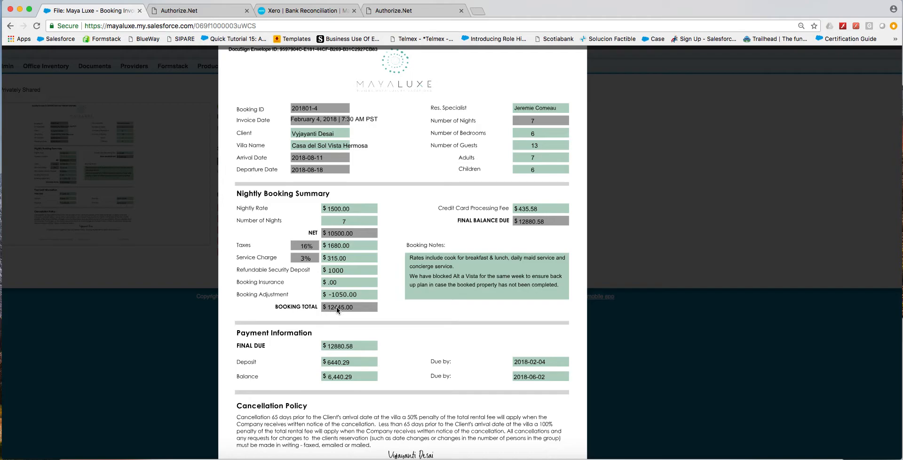
mouse_move(363, 305)
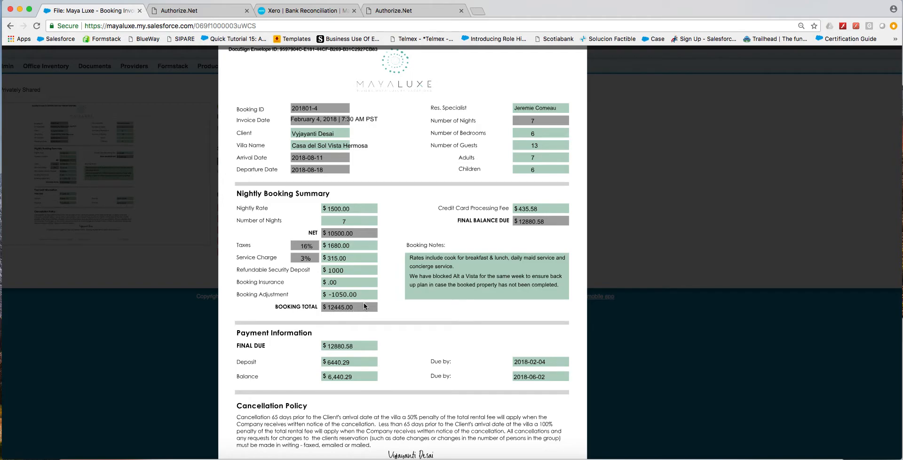
mouse_move(346, 310)
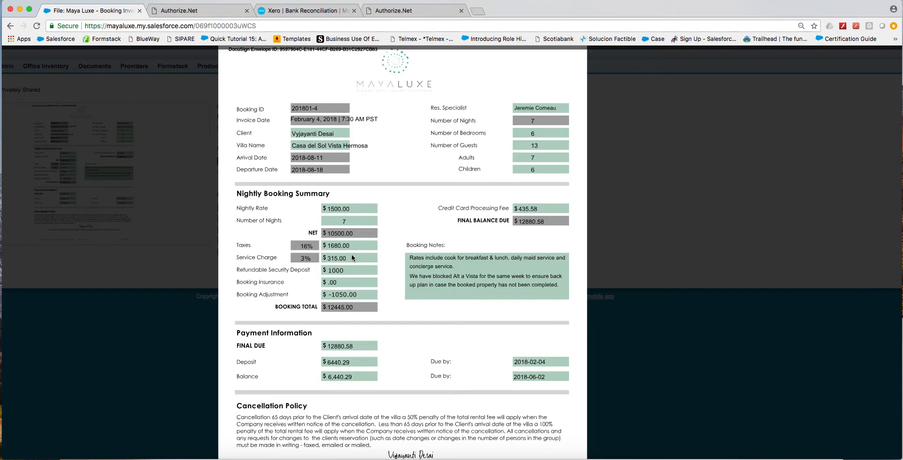
mouse_move(471, 187)
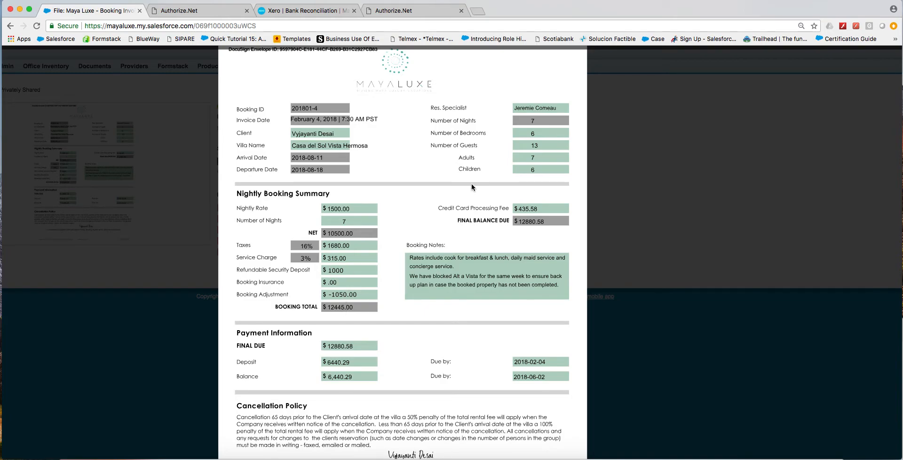